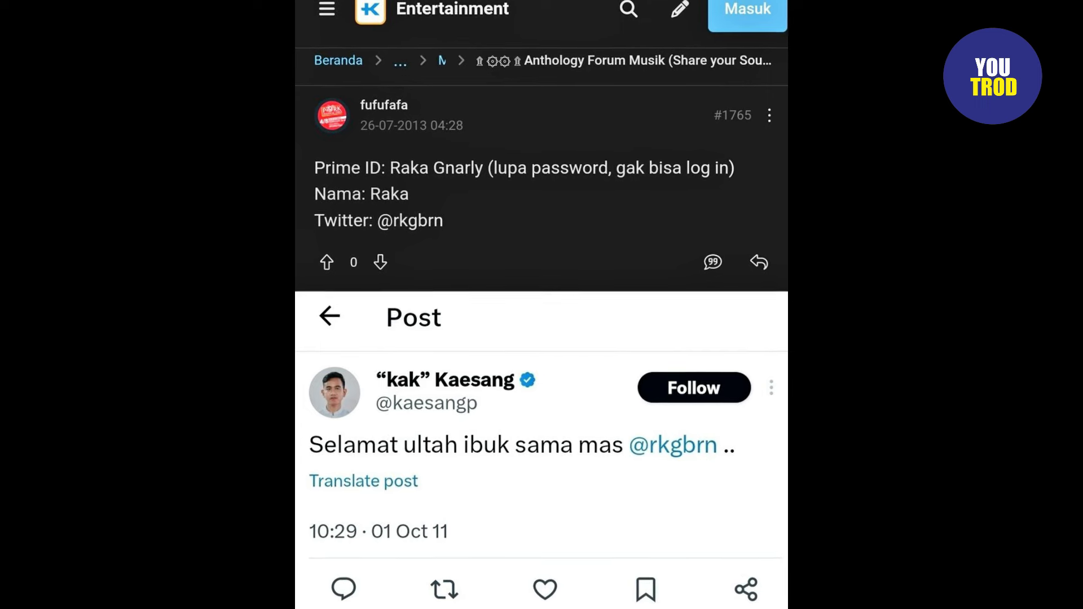
scroll("down", 3)
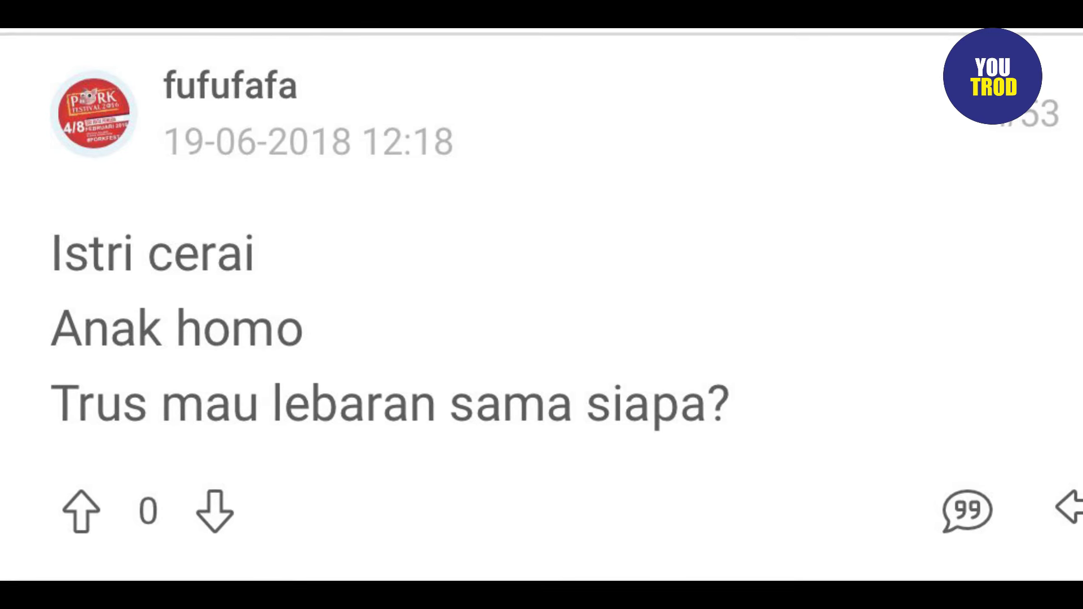
scroll("down", 3)
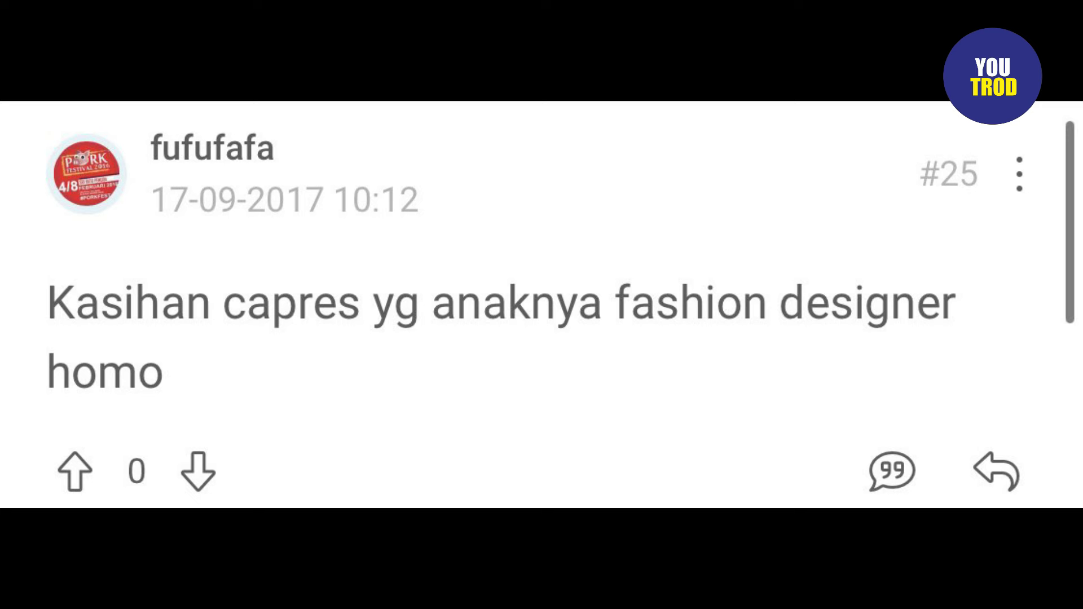